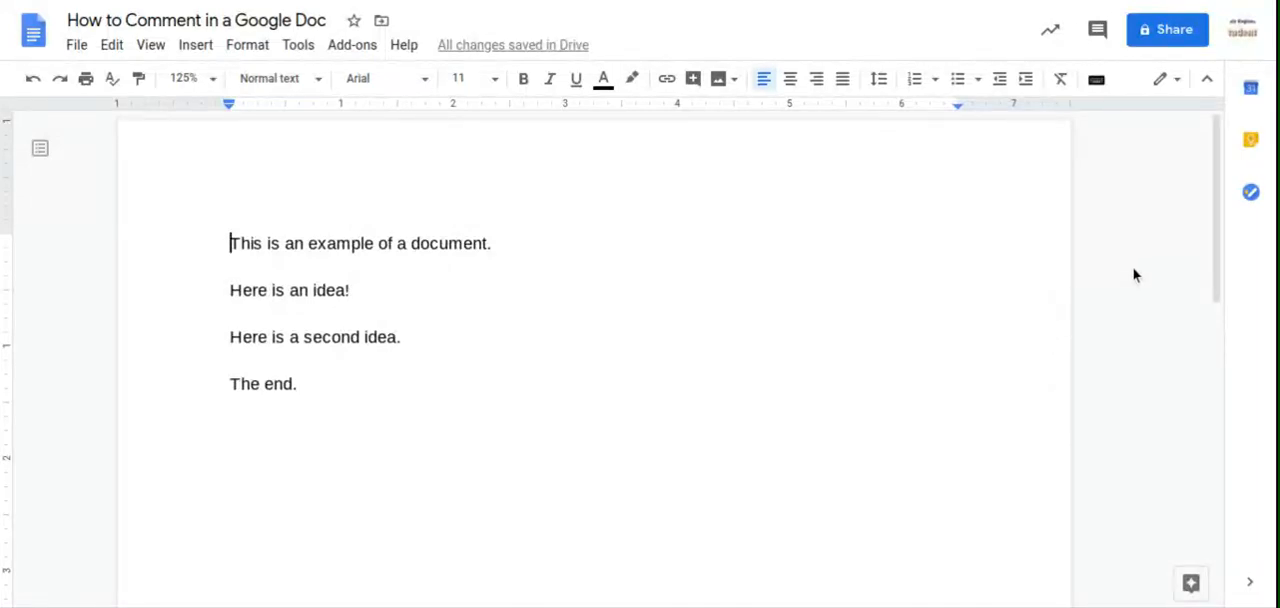
mouse_move(652, 214)
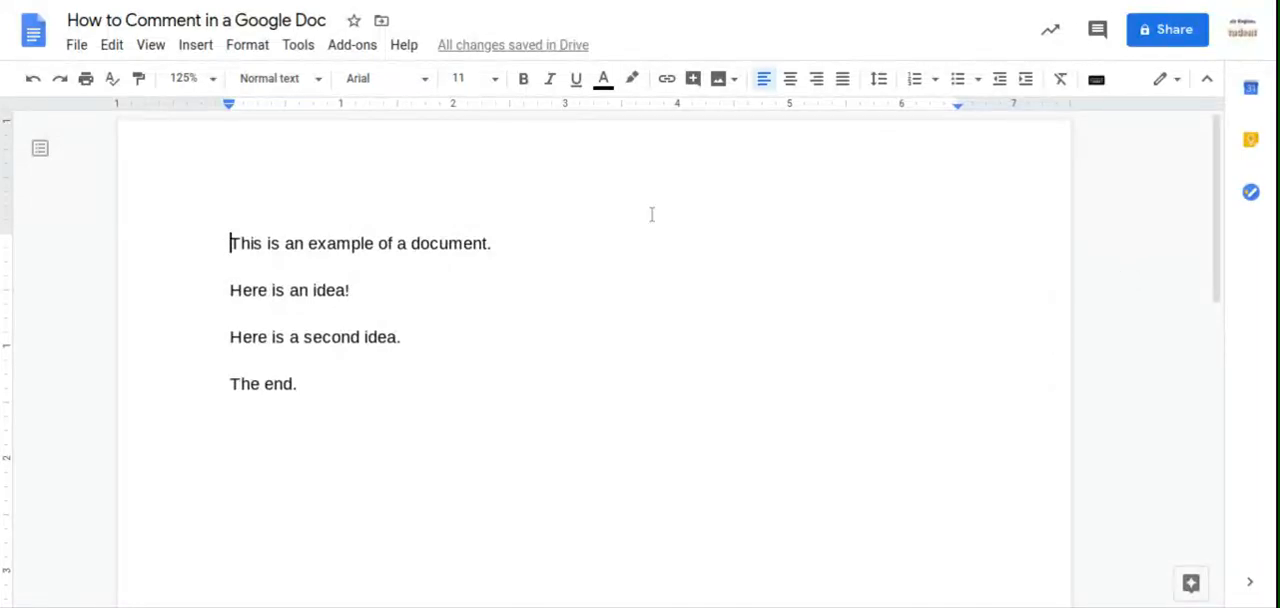
mouse_move(664, 184)
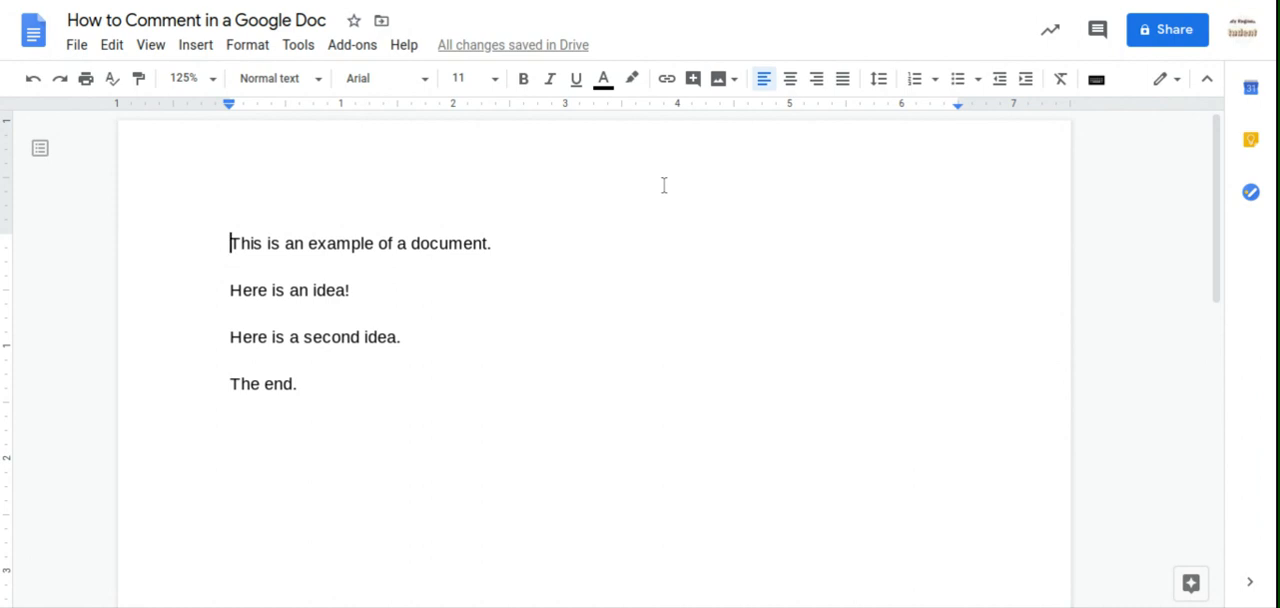
mouse_move(228, 244)
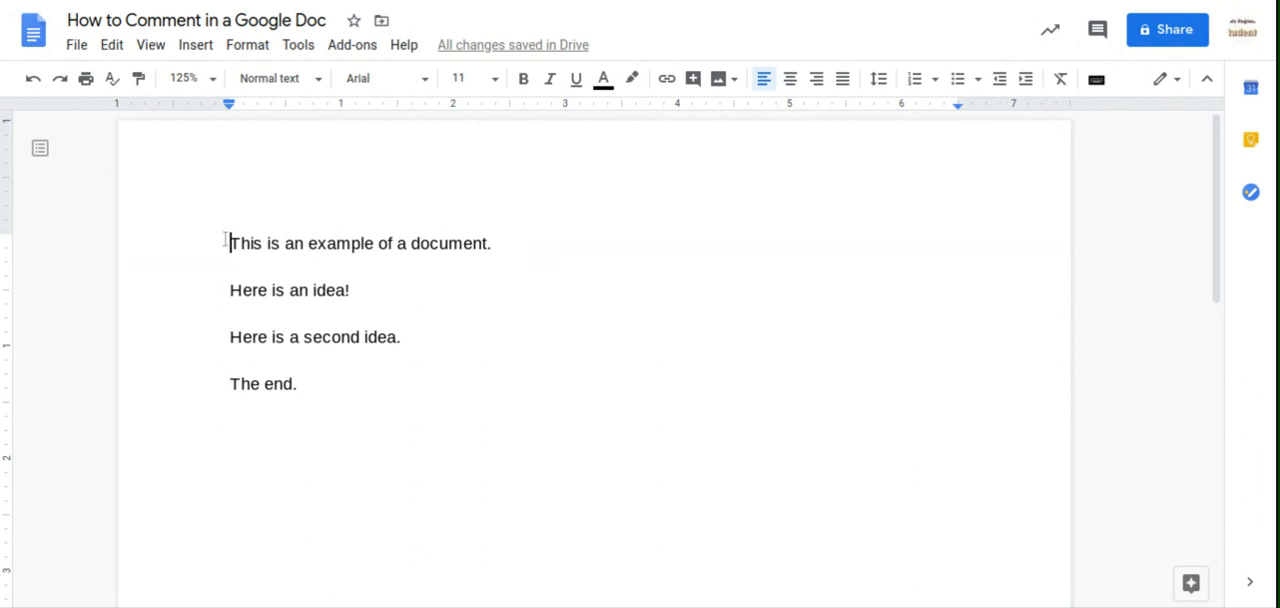
- Select the line 'Here is an idea!' as the passage to comment on
drag(228, 290, 350, 290)
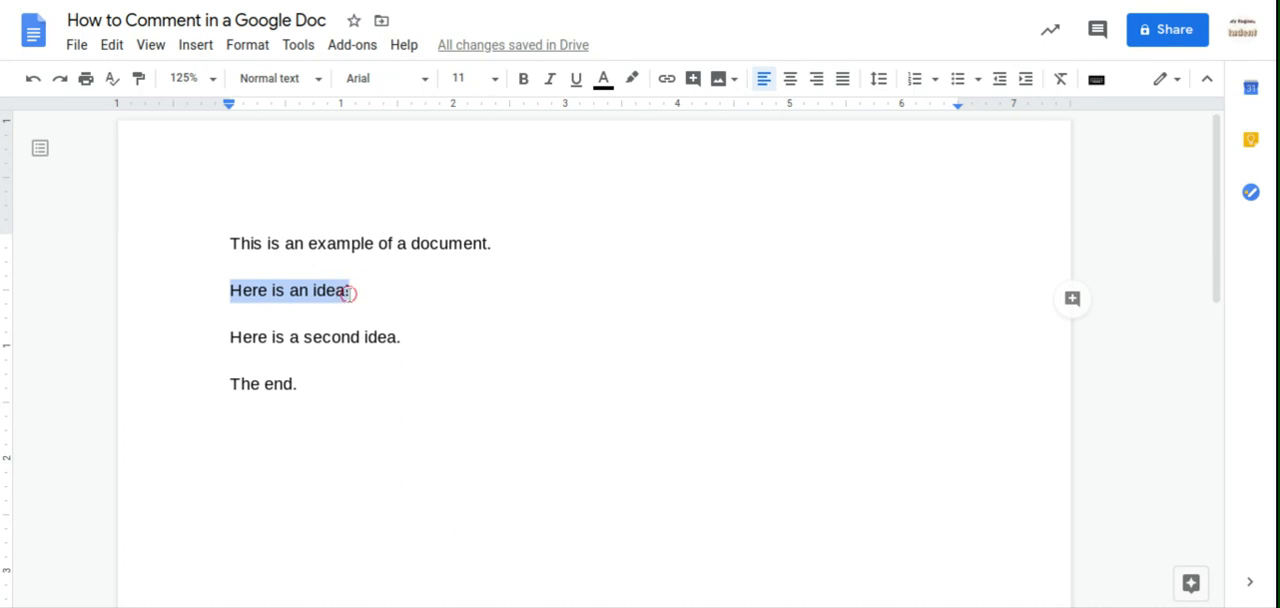
text(!)
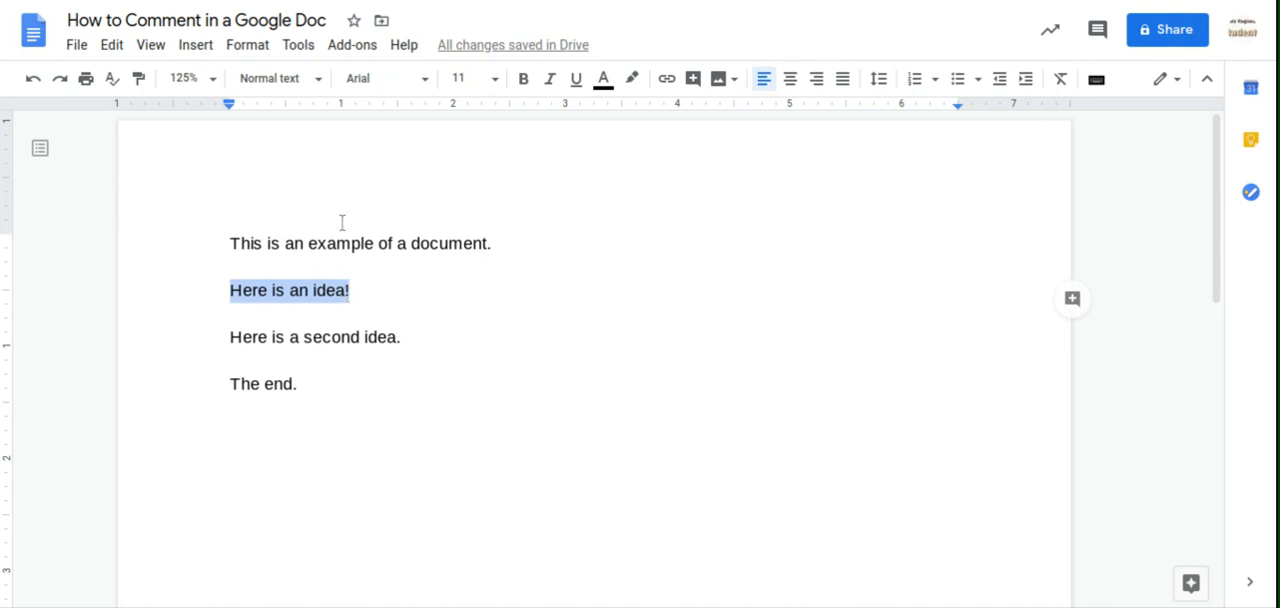
mouse_move(332, 336)
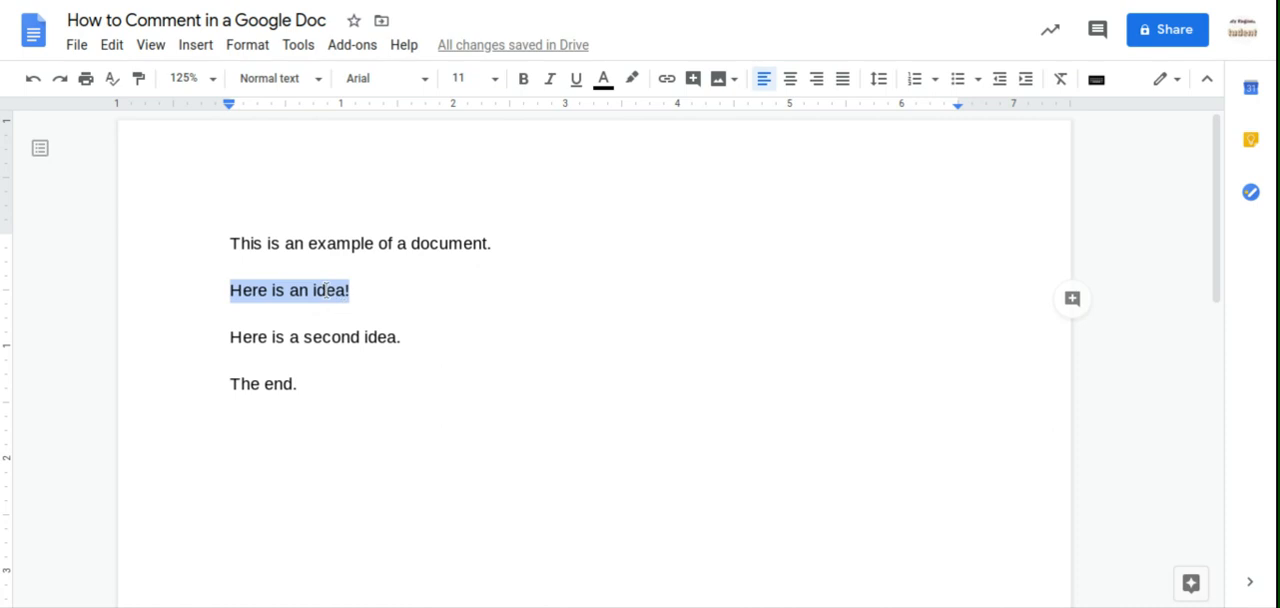
mouse_move(1072, 300)
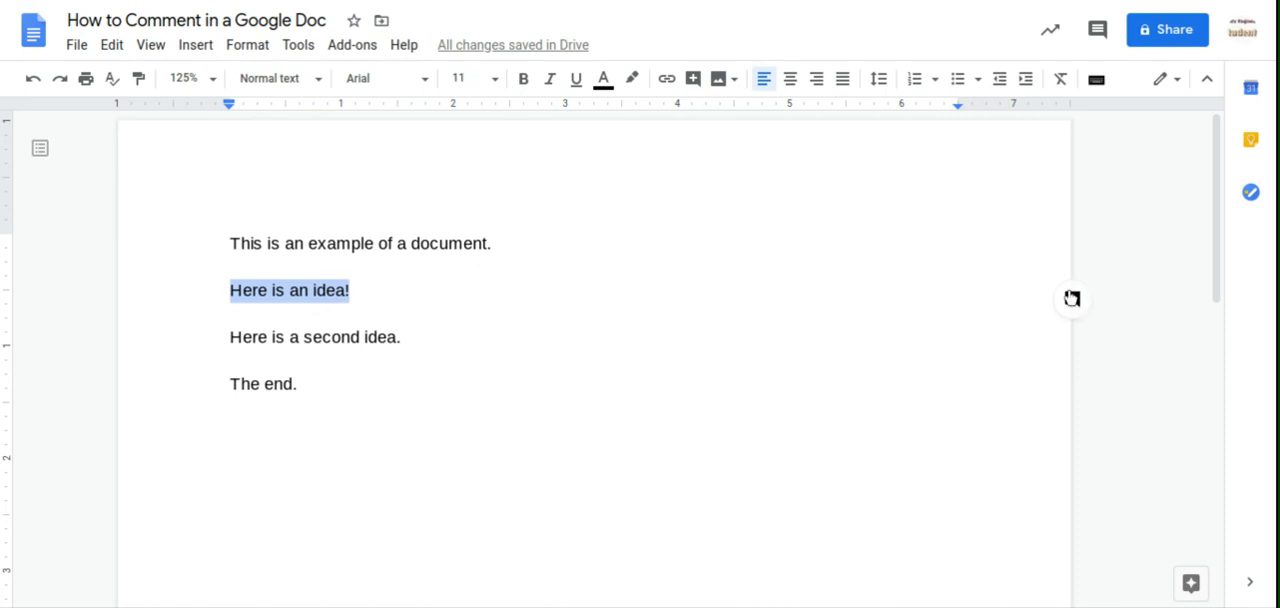
mouse_move(1072, 298)
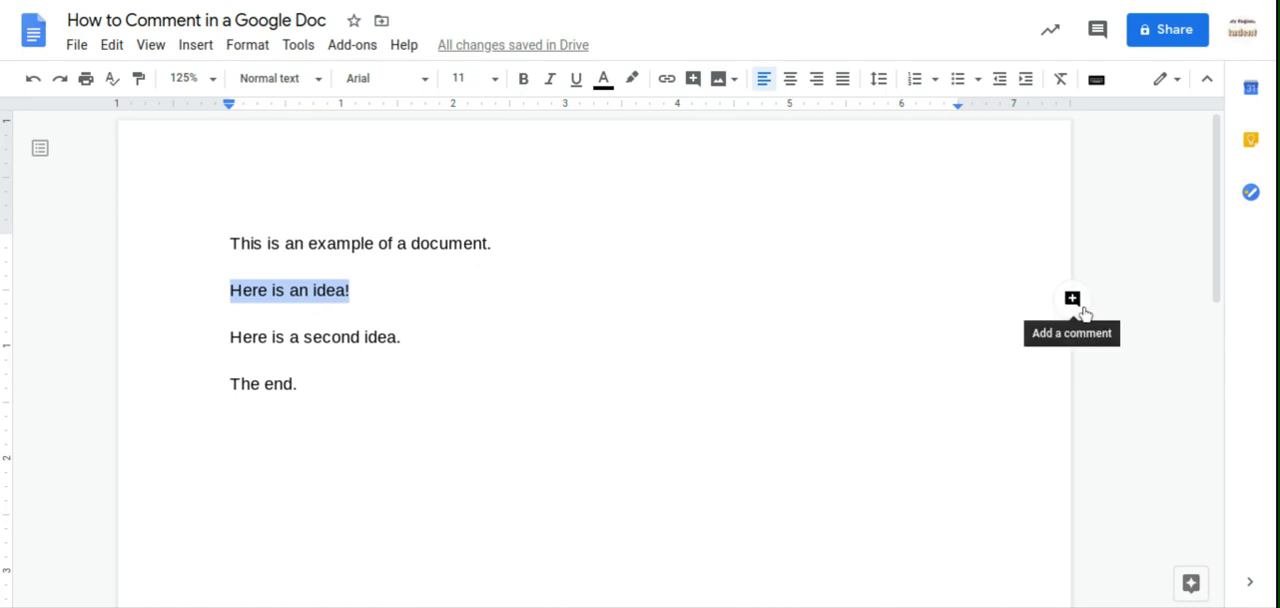
mouse_move(160, 124)
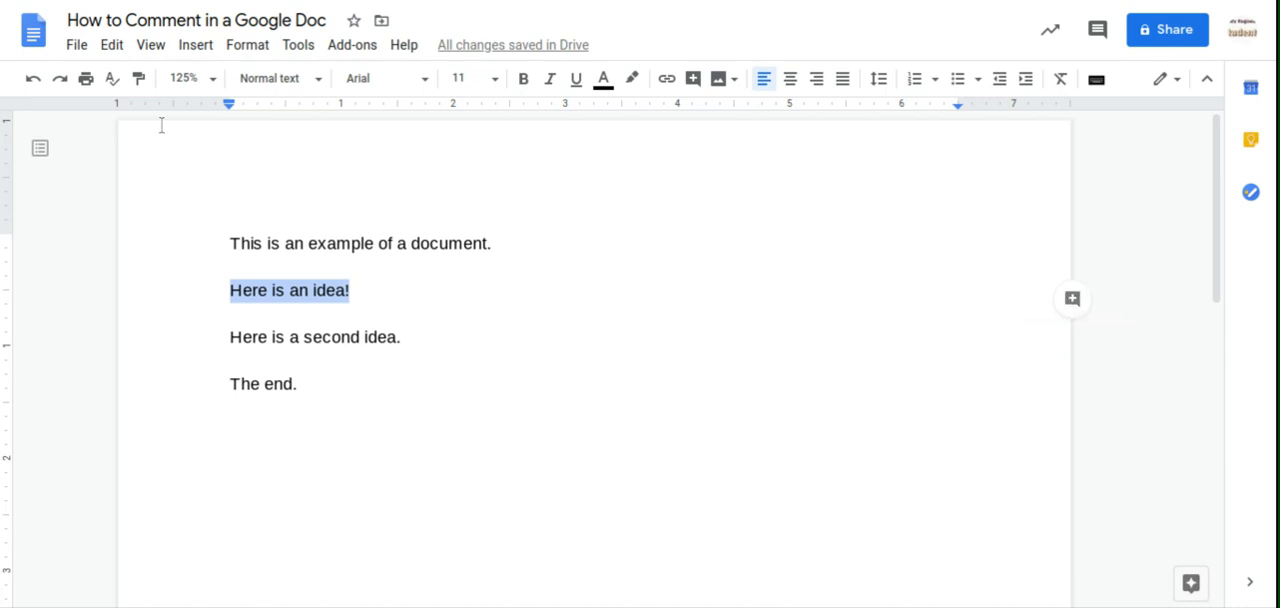
- Add a comment on the selected line via Insert > Comment with draft text 'I agree with this!'
click(196, 44)
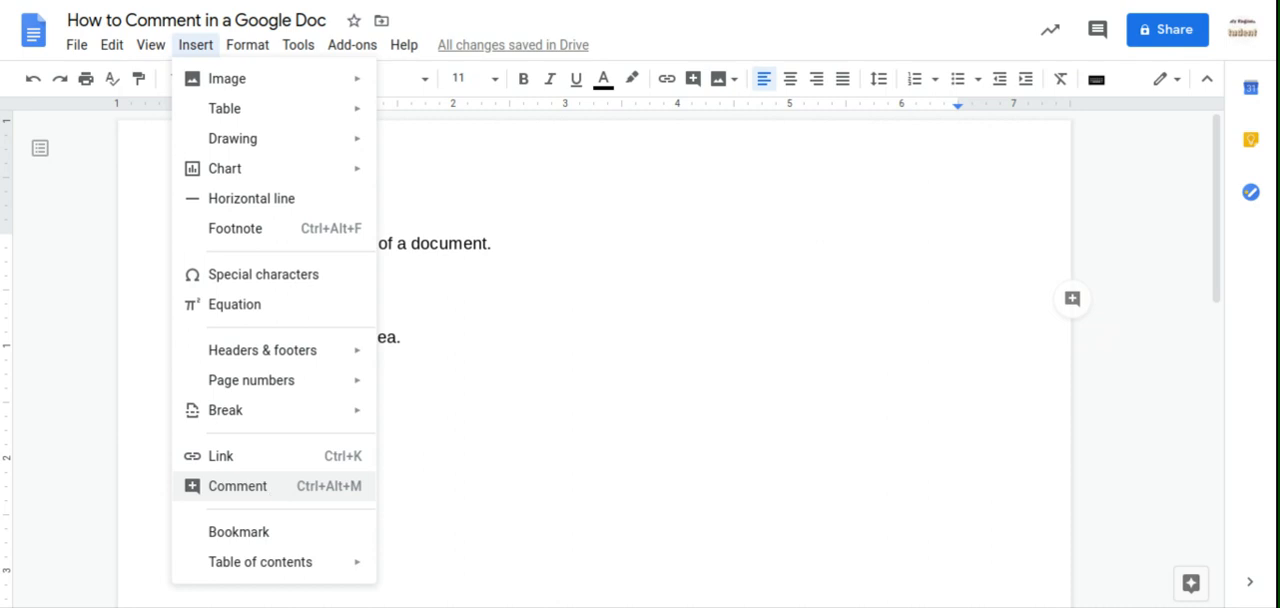
click(236, 484)
text(I agree with this!)
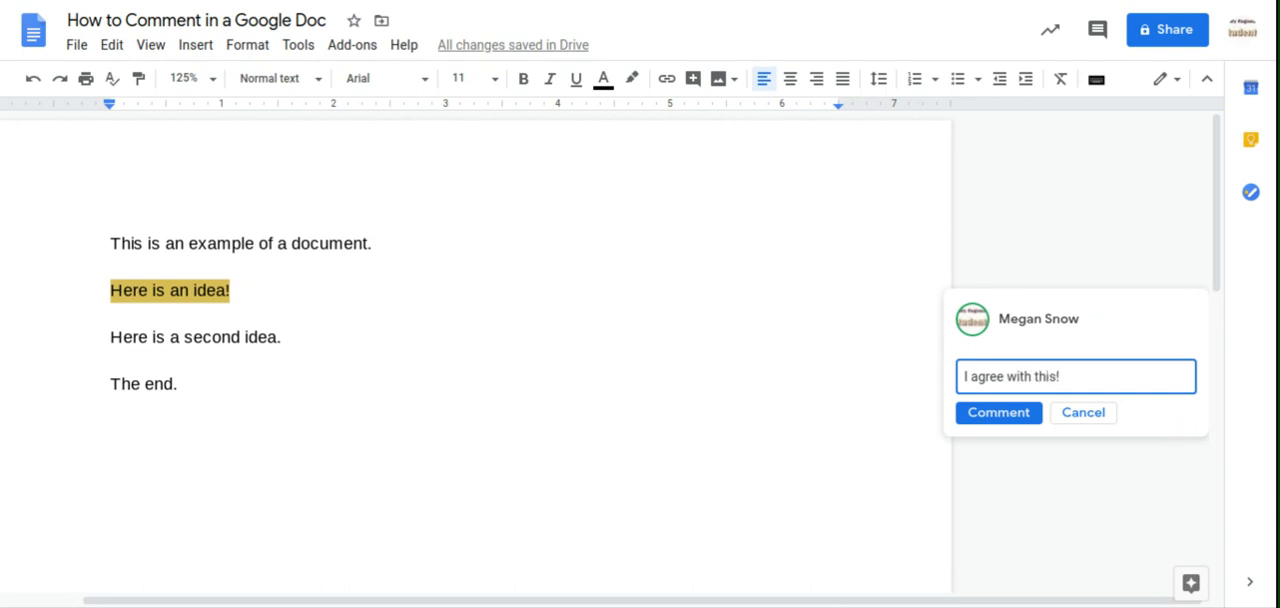
- Post the comment 'I agree with this!' and bring up its thread for a reply
click(996, 412)
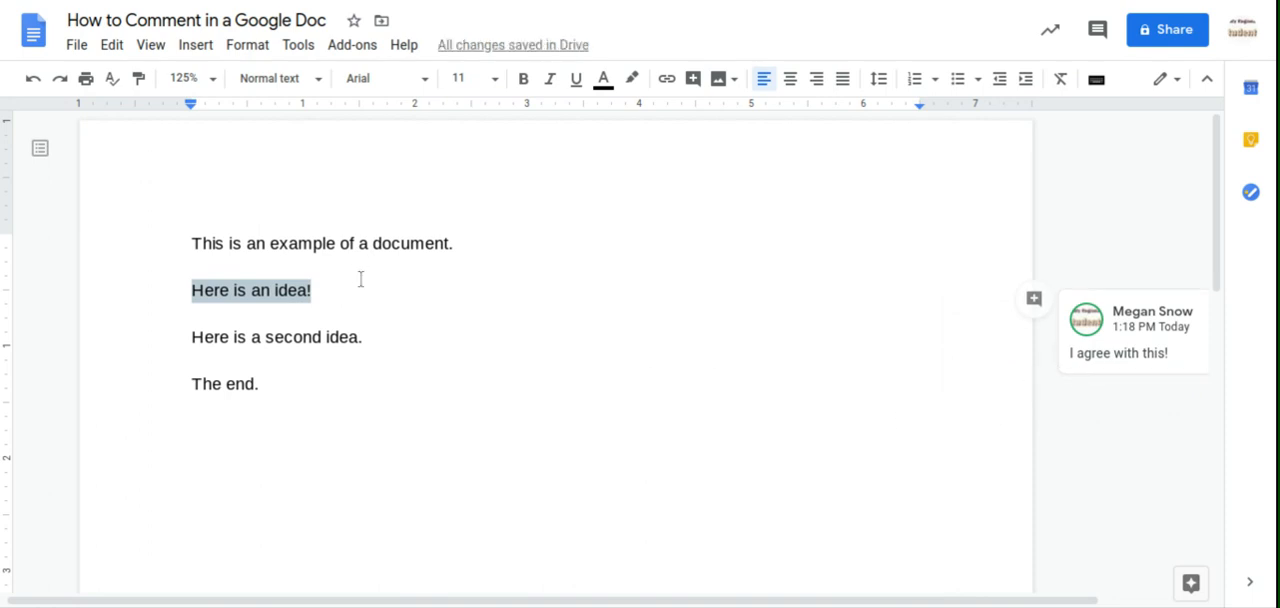
click(1120, 330)
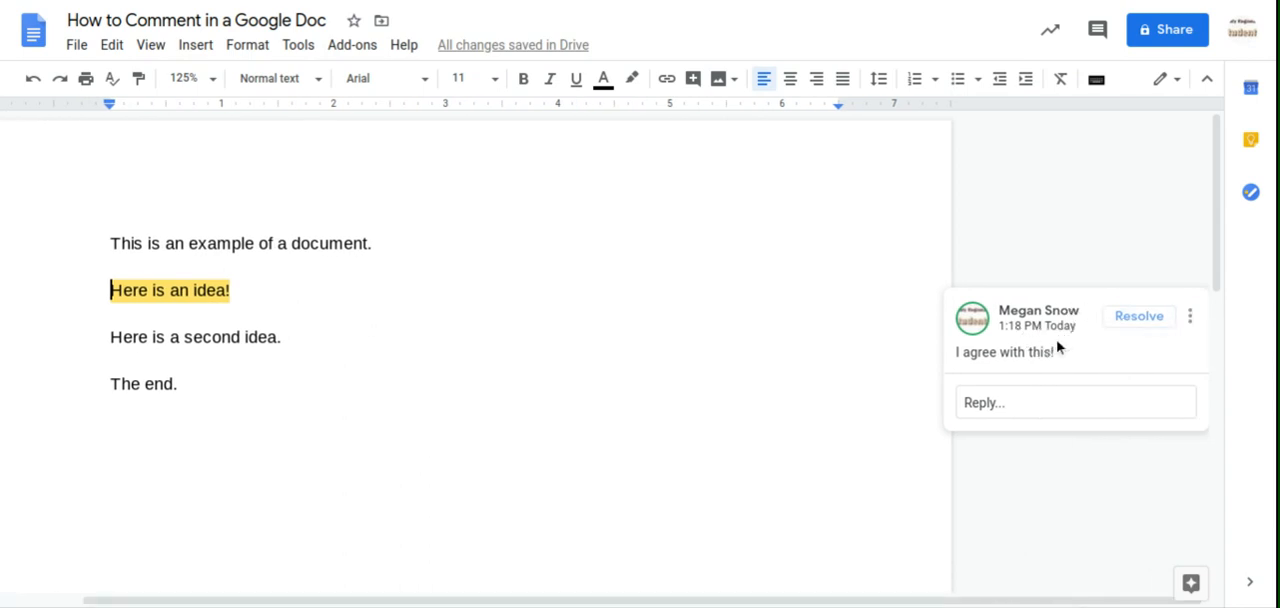
- Reply to the comment with 'On second thought, I prefer the second idea!' and post it
click(1076, 400)
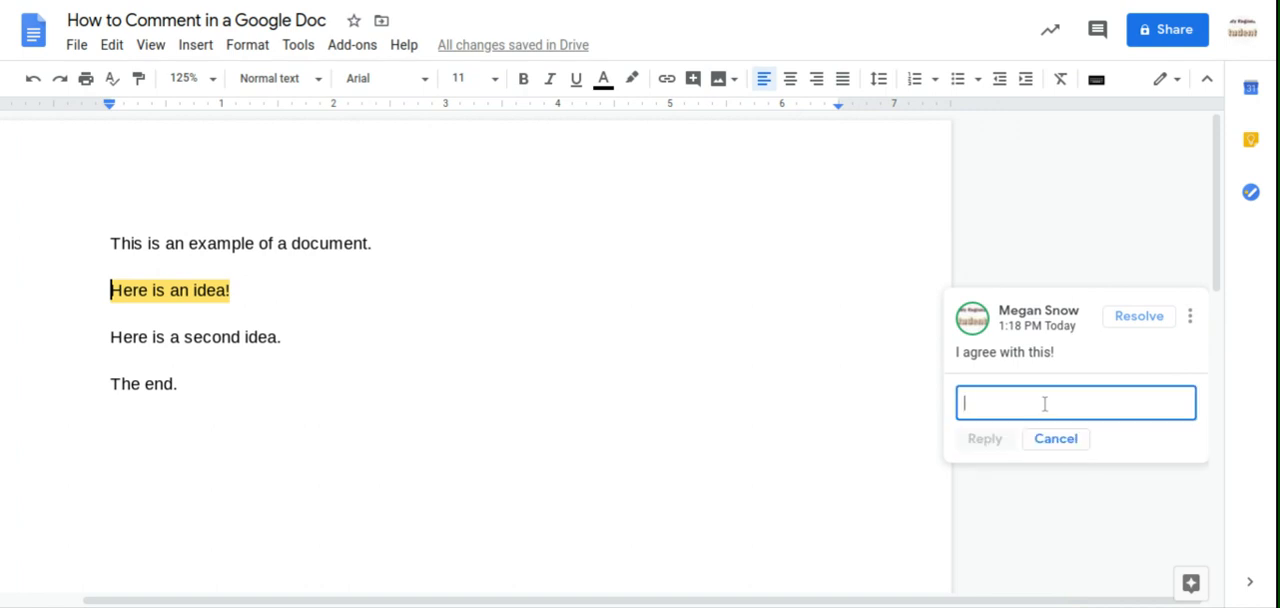
text(On second thought, I)
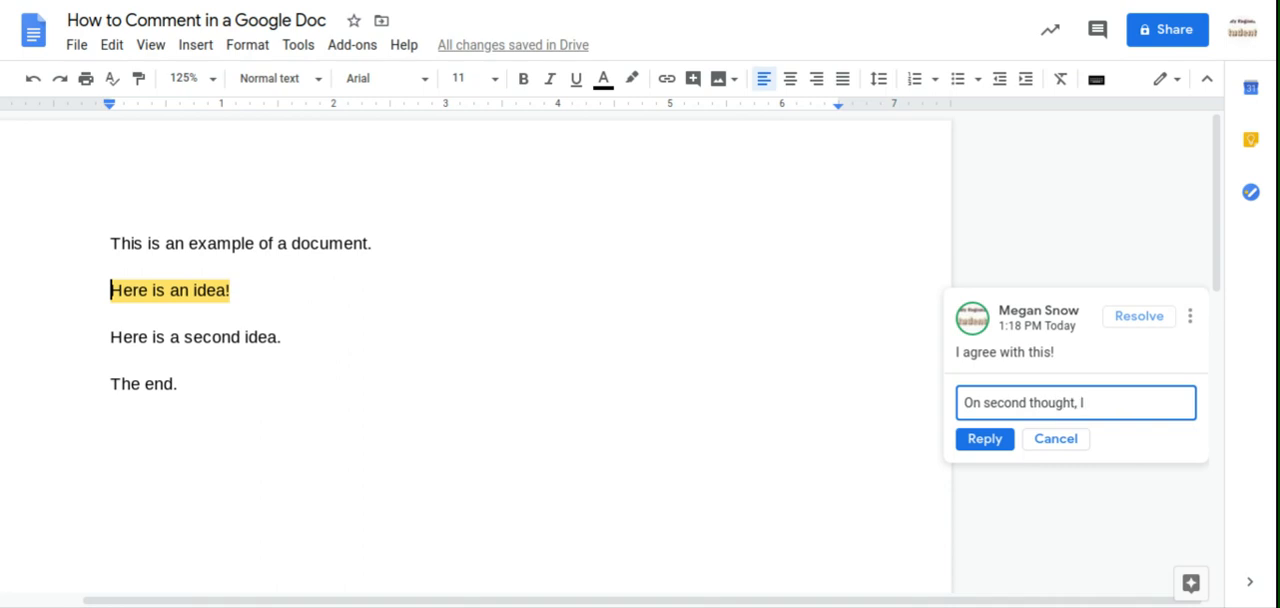
text(prefer the)
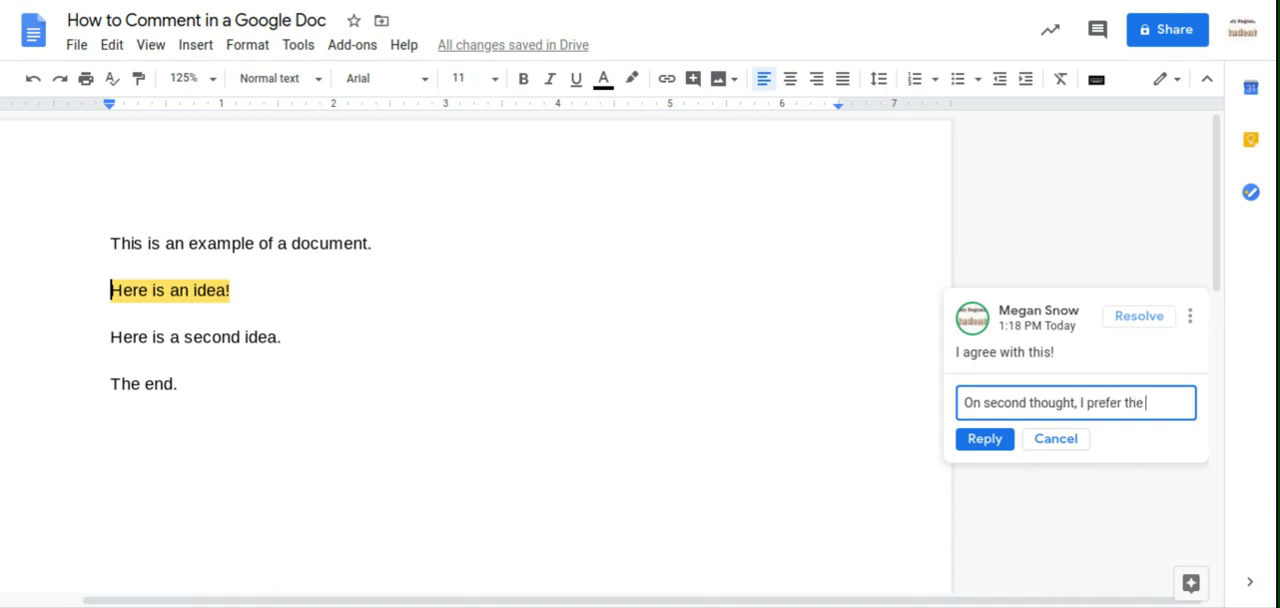
text(second idea!)
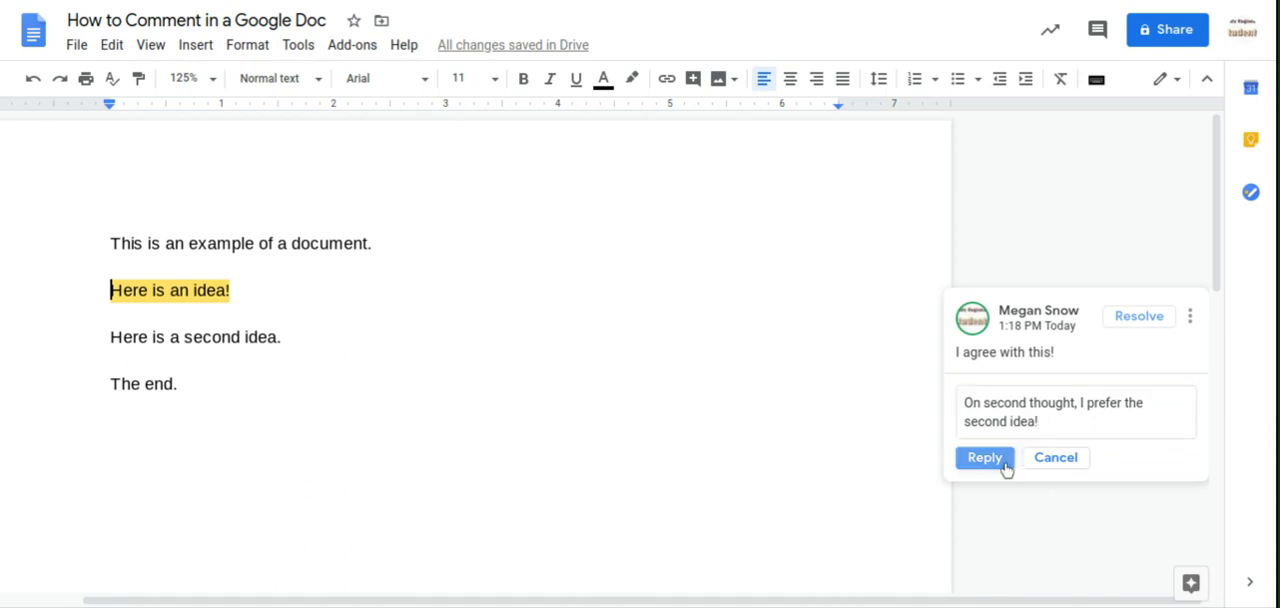
click(984, 456)
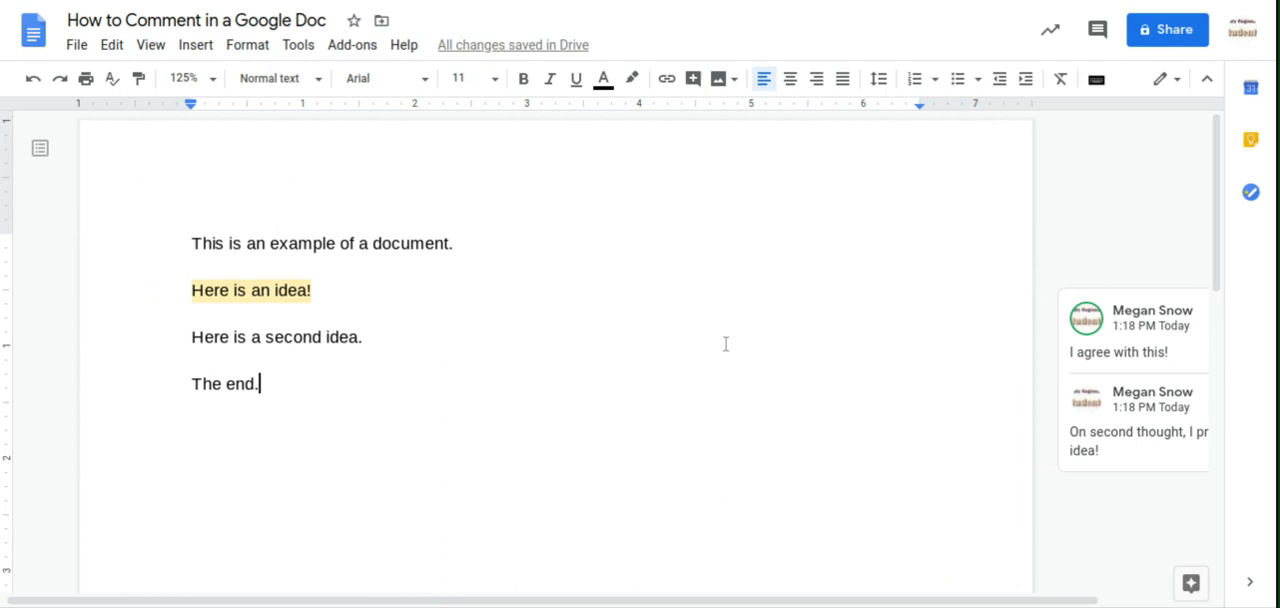
mouse_move(640, 244)
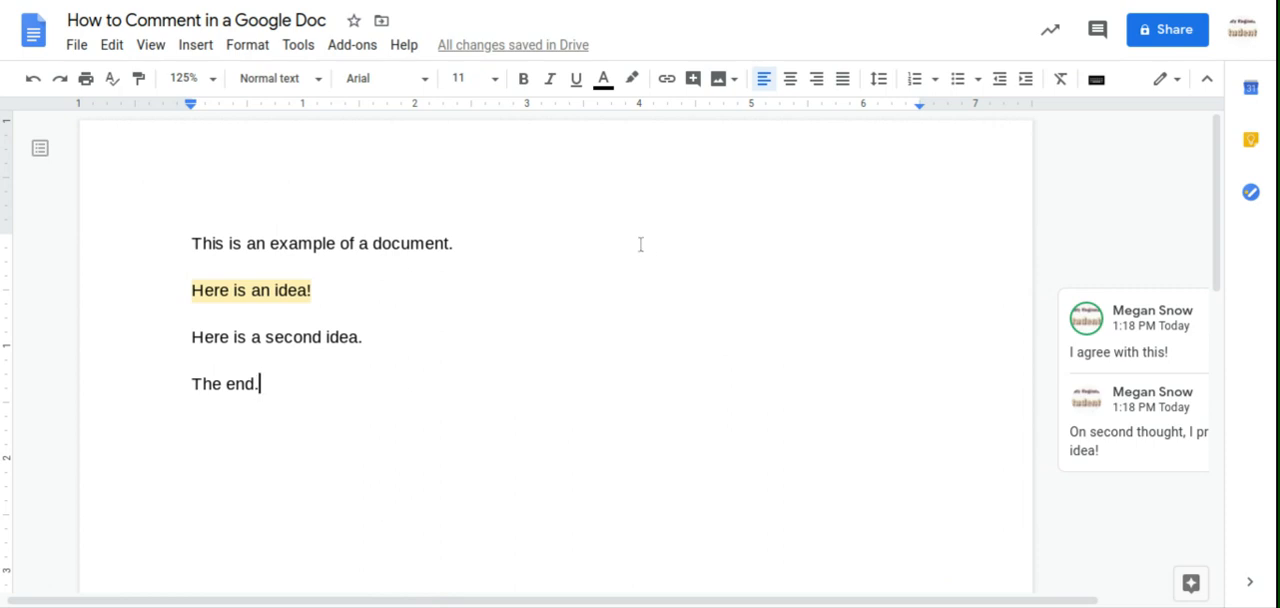